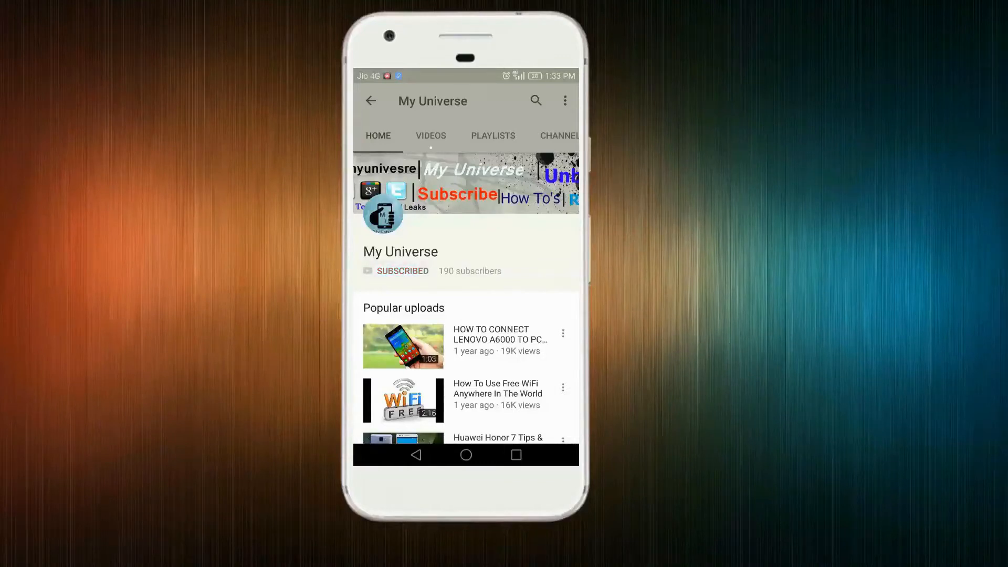
# Subscribe to the My Universe channel with notifications for new uploads turned on.
pyautogui.click(402, 271)
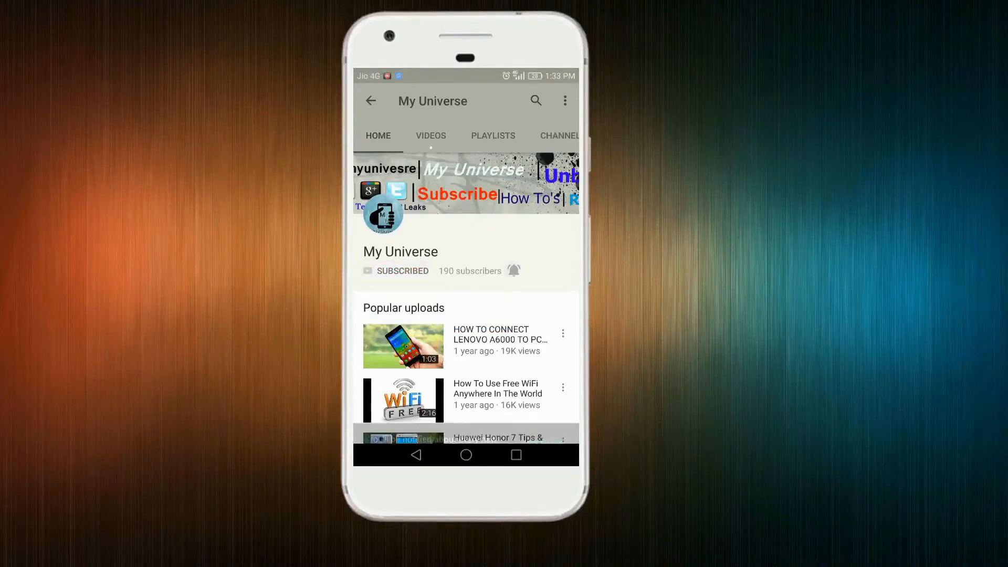
pyautogui.click(513, 270)
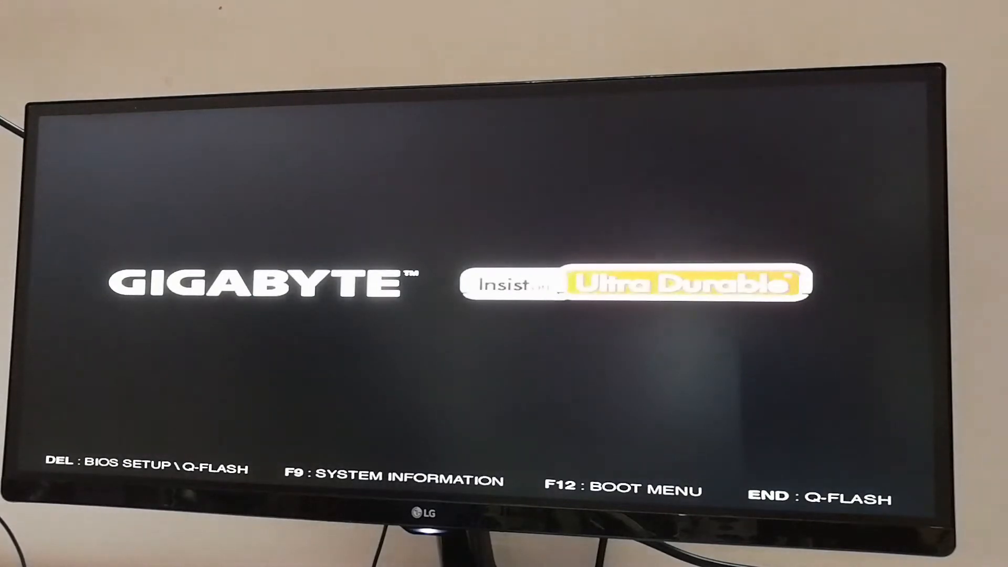
# Enter the GIGABYTE BIOS setup utility with Delete during startup.
pyautogui.press('Delete')
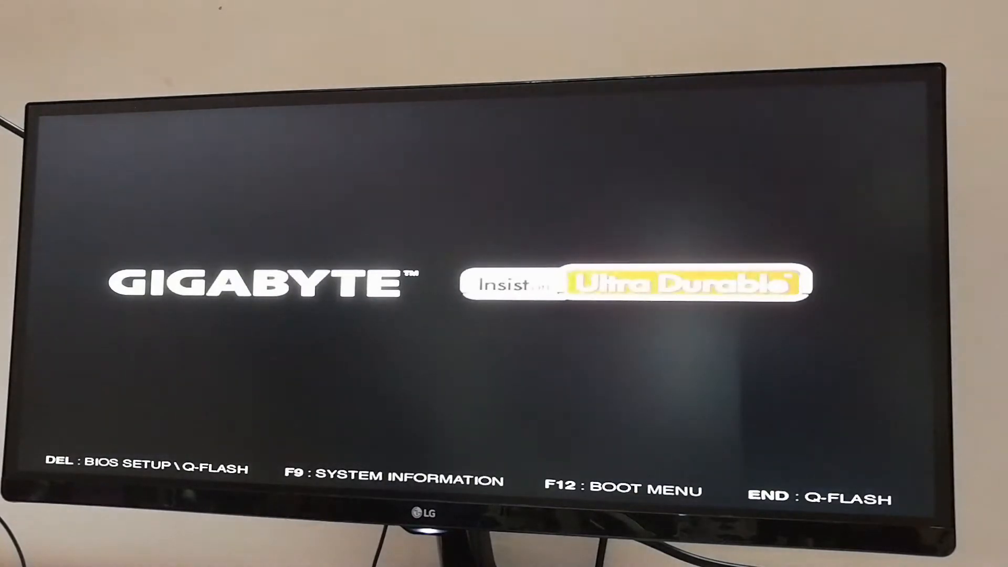
pyautogui.press('Delete')
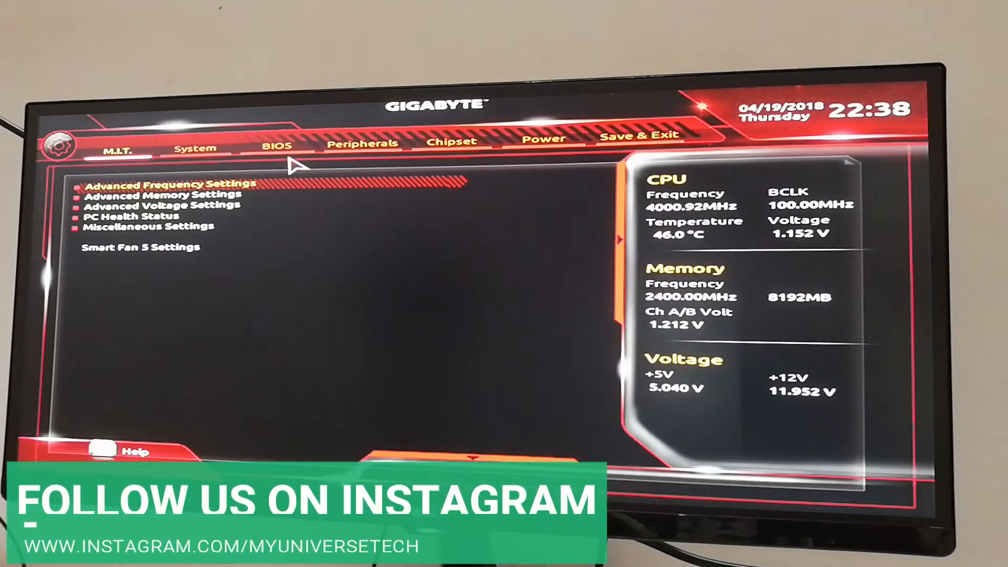
# Set Boot Option #1 to UEFI: MXT-USB, Partition 1 ahead of Windows Boot Manager.
pyautogui.click(276, 145)
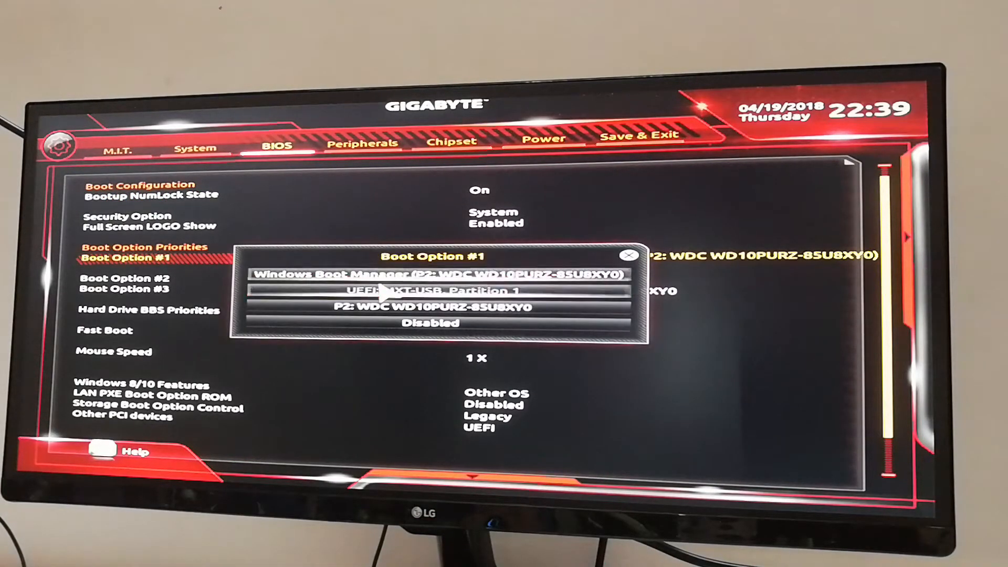
pyautogui.click(430, 291)
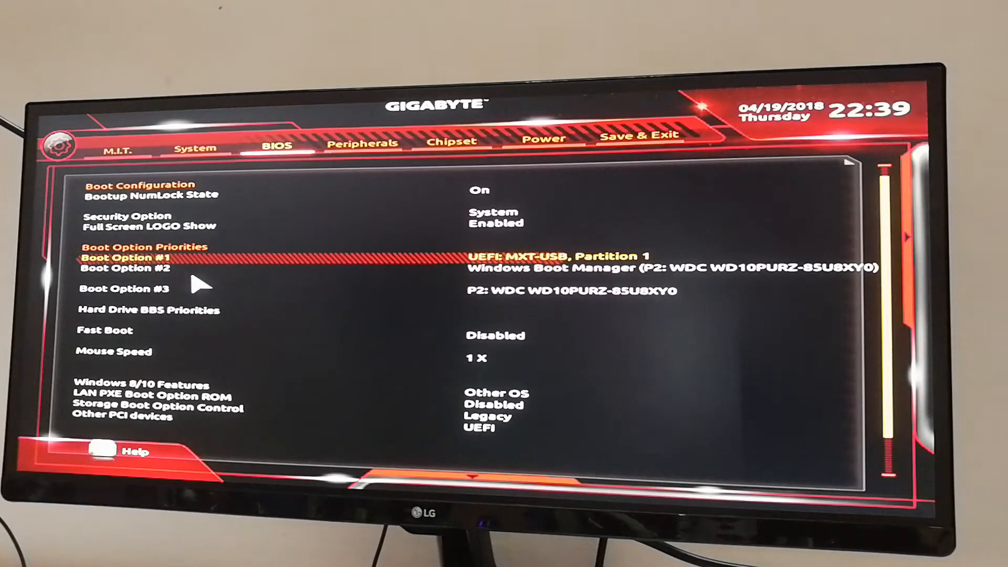
pyautogui.moveTo(164, 286)
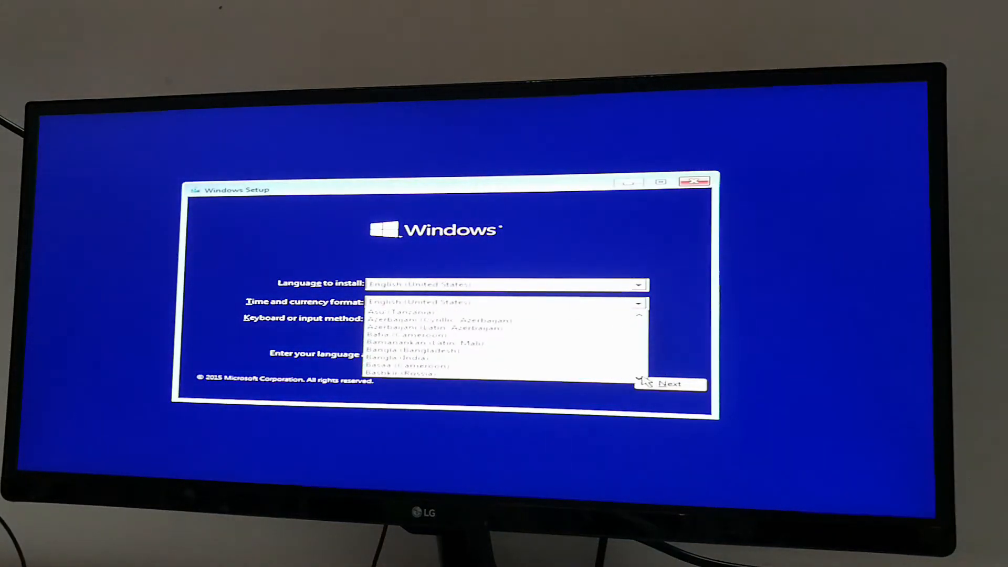
# Accept the default language, time and keyboard preferences and continue to the product key step.
pyautogui.scroll(-3)
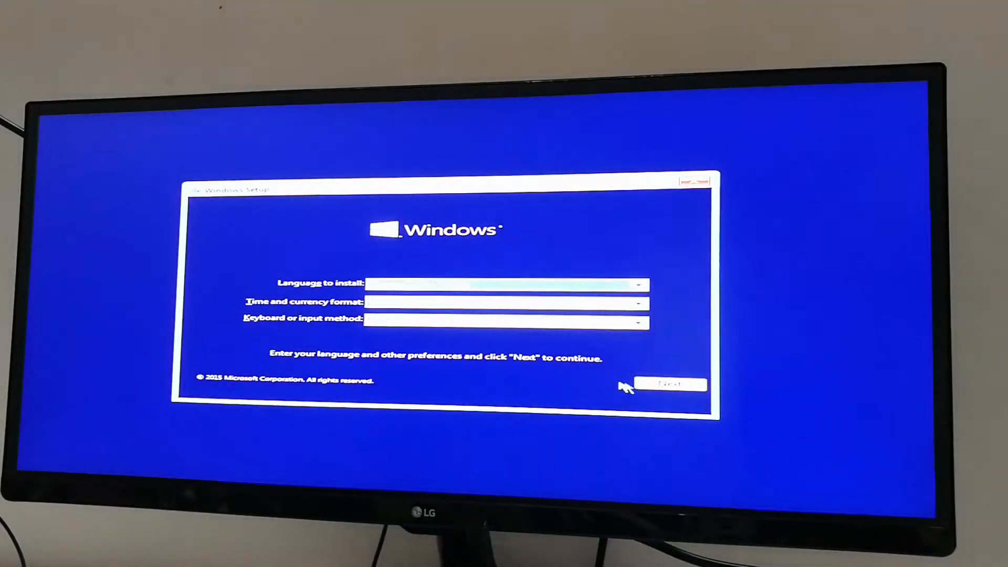
pyautogui.click(668, 384)
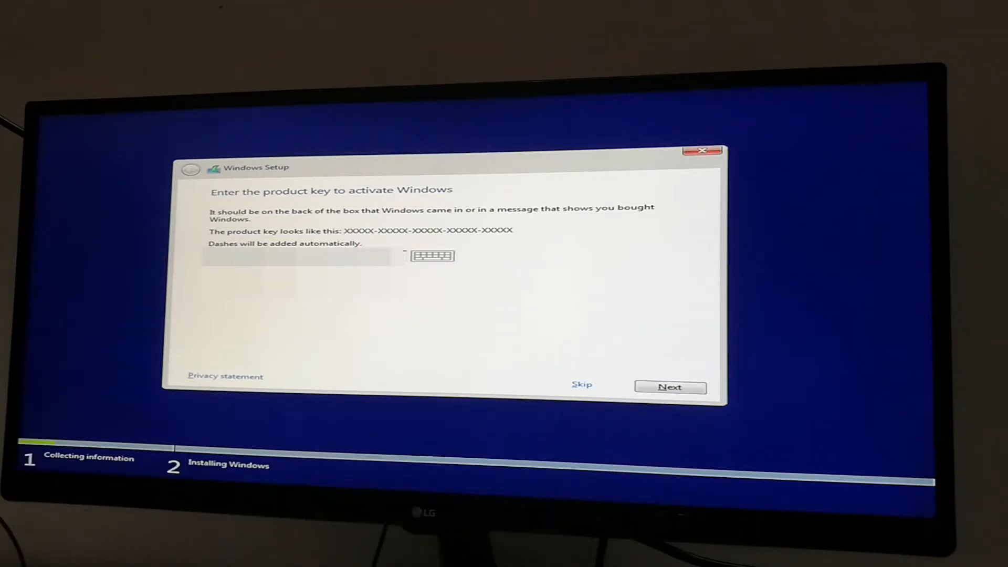
# Skip the product key and choose Windows 10 Pro x64 as the edition to install.
pyautogui.click(670, 387)
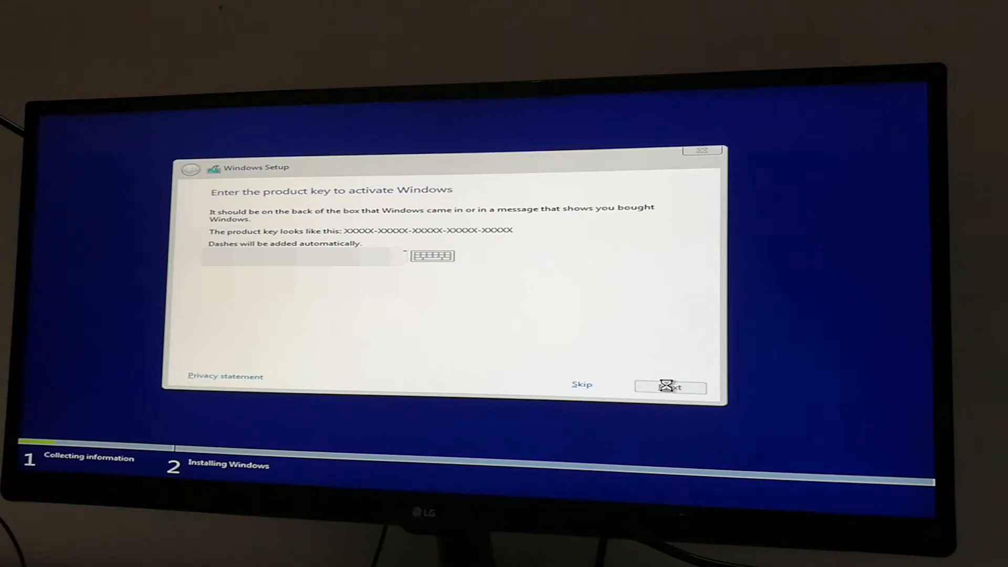
pyautogui.click(581, 384)
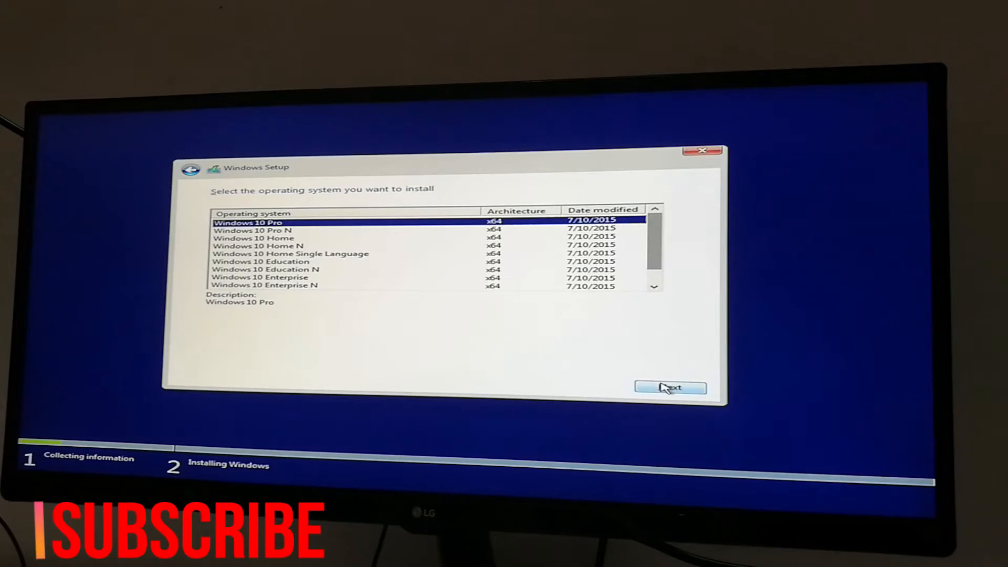
pyautogui.click(669, 387)
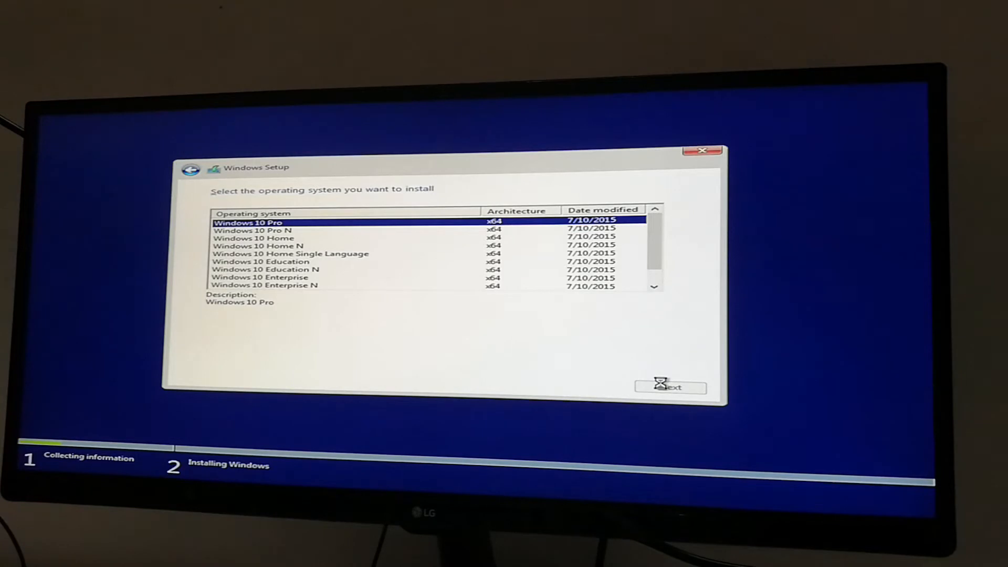
pyautogui.click(670, 387)
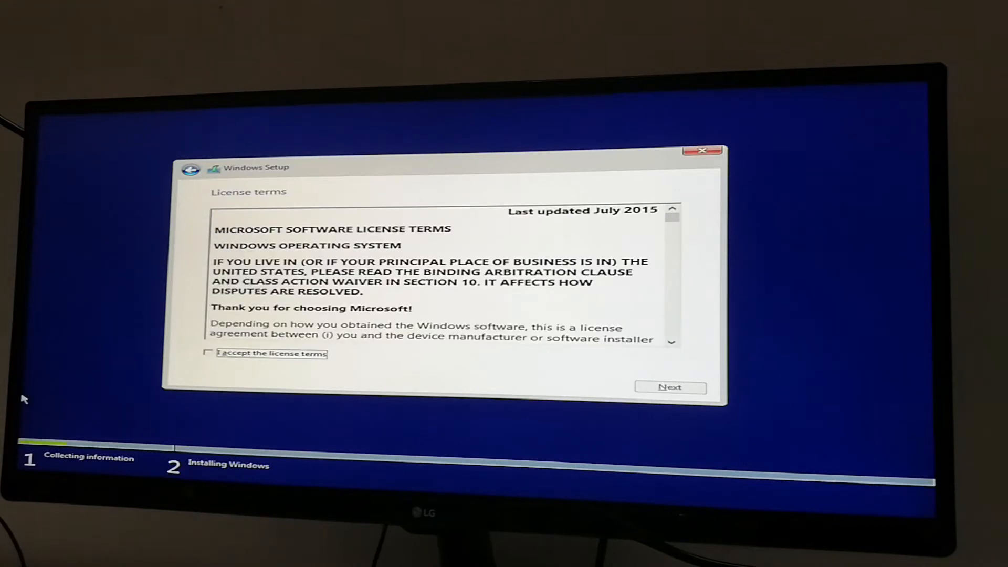
# Accept the license terms, format Drive 0 Partition 4 and start installing Windows onto it.
pyautogui.click(208, 353)
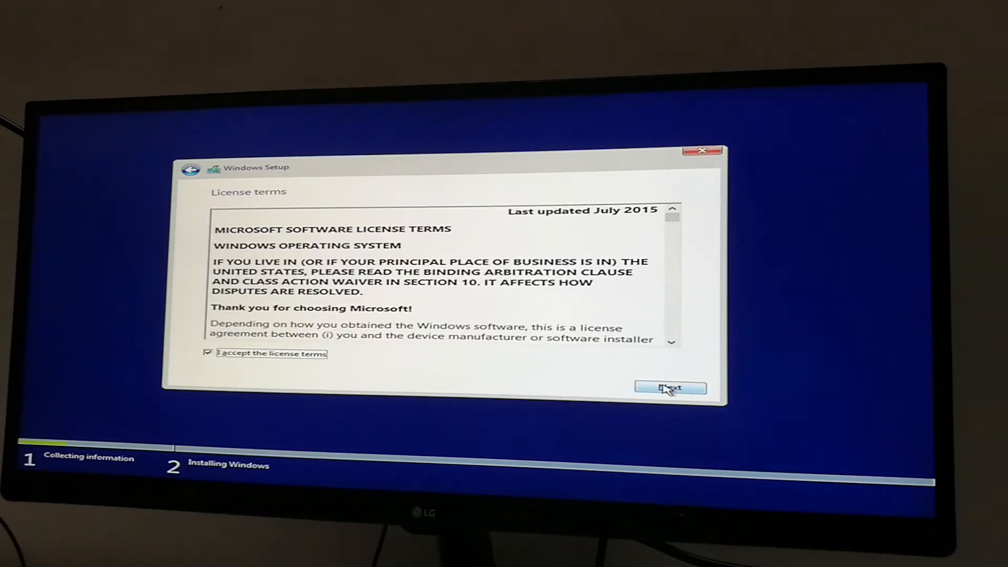
pyautogui.click(670, 388)
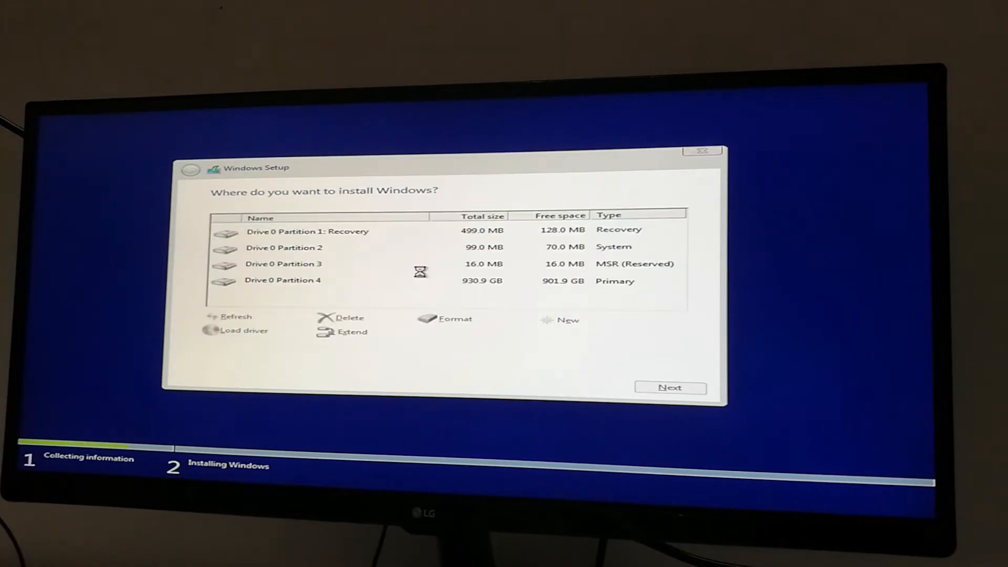
pyautogui.click(282, 280)
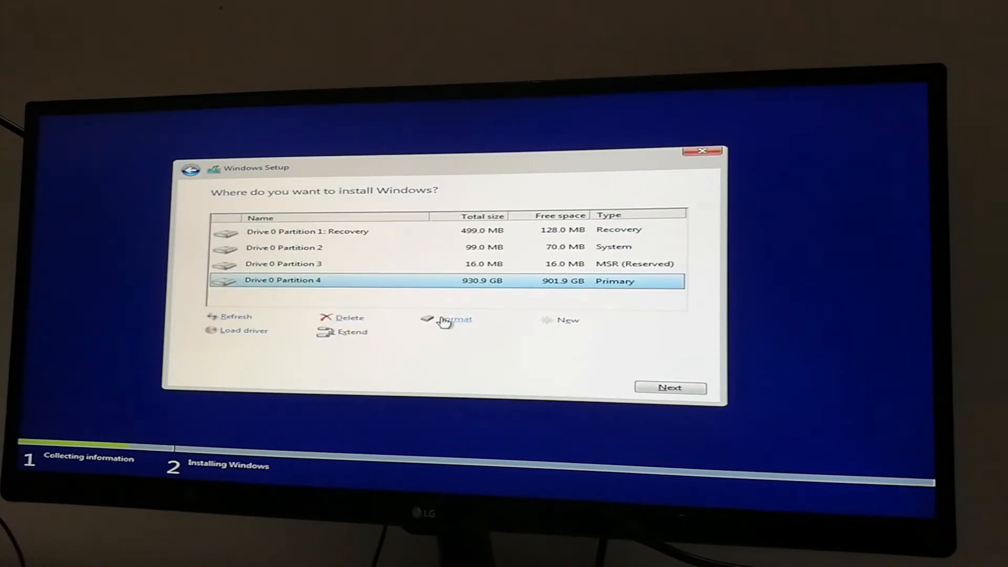
pyautogui.click(455, 320)
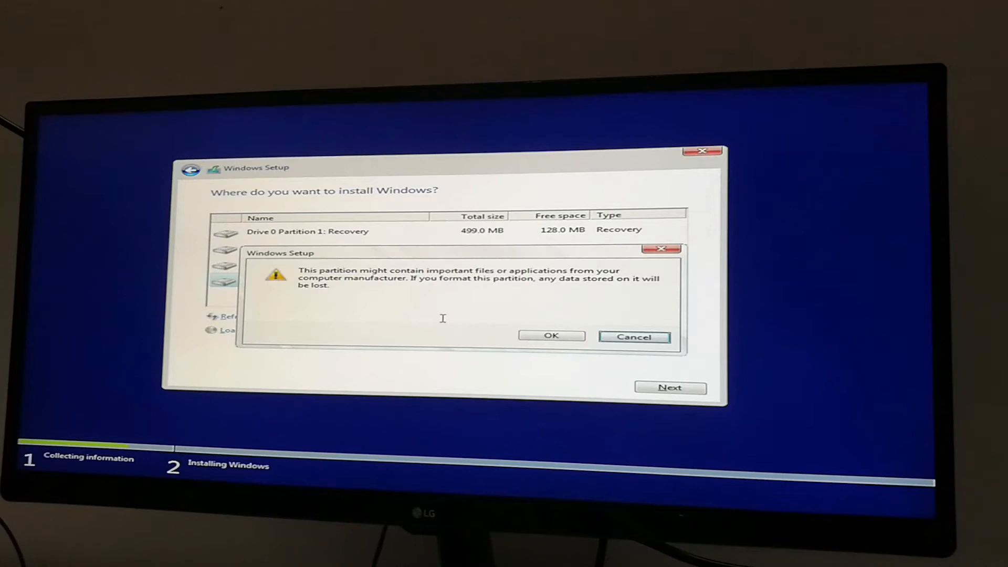
pyautogui.click(550, 336)
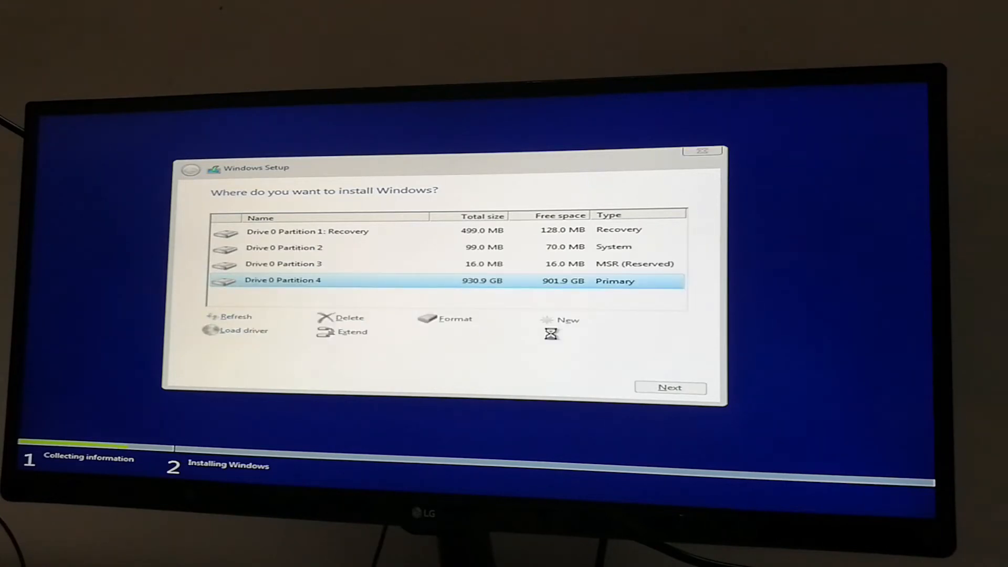
pyautogui.click(671, 387)
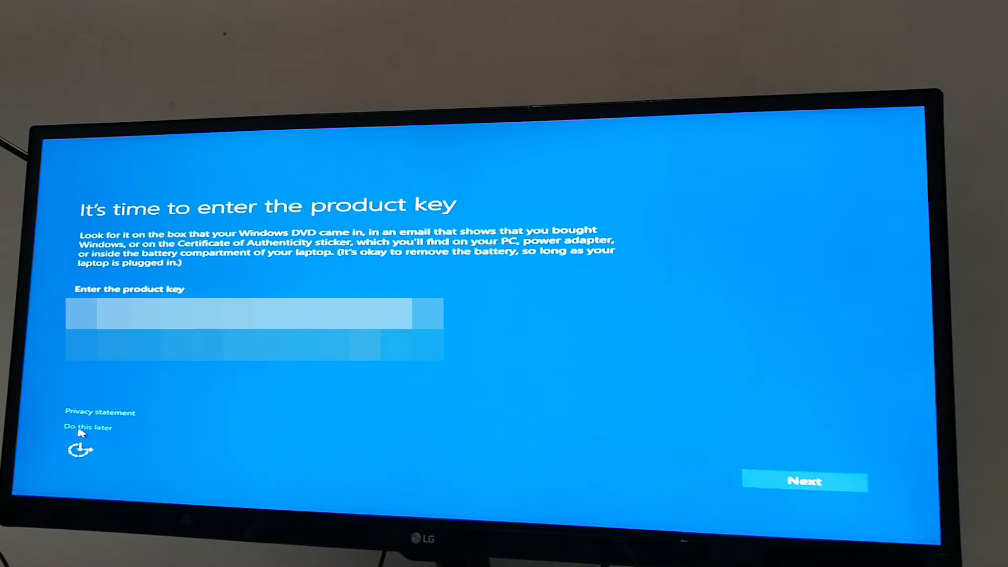
# Postpone the product key and connect to the Wi-Fi network with its security key.
pyautogui.click(88, 428)
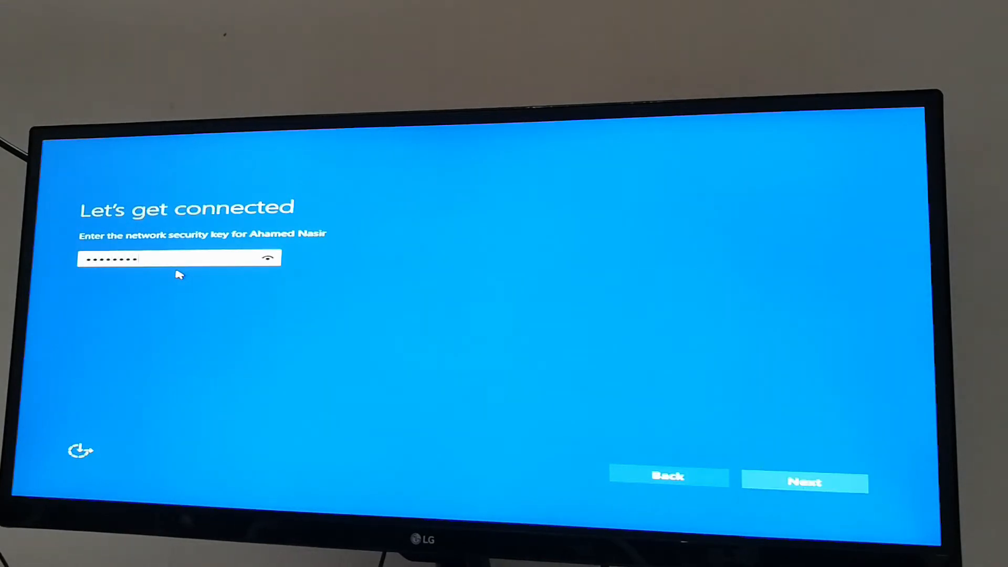
pyautogui.click(805, 483)
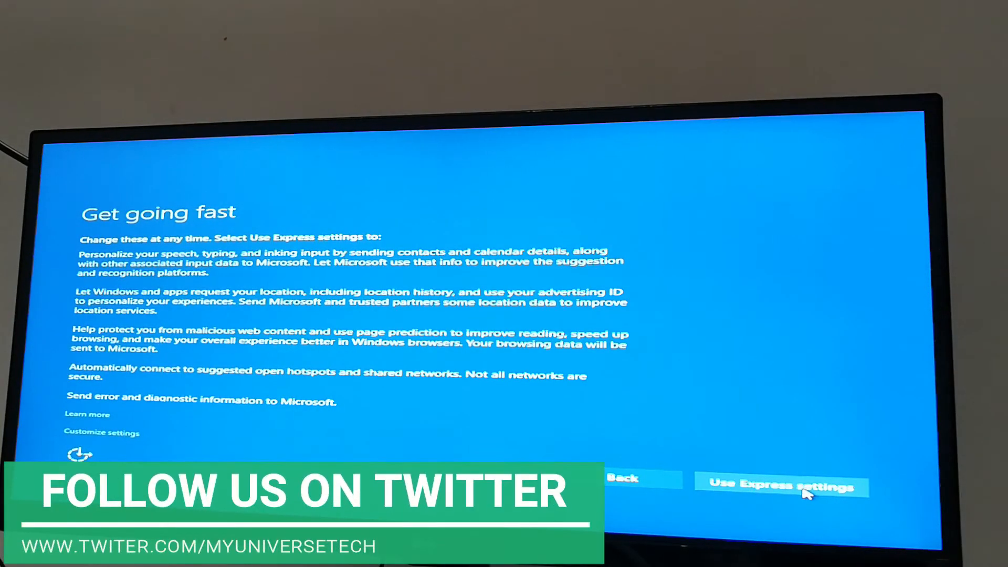
# Use Express settings and sign in with the Microsoft account email and password.
pyautogui.click(781, 483)
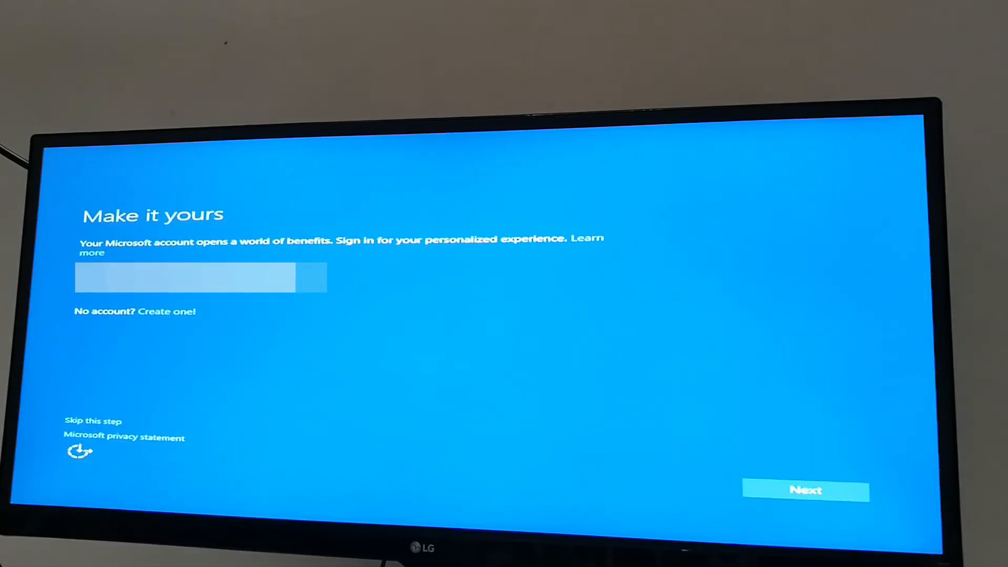
pyautogui.click(806, 490)
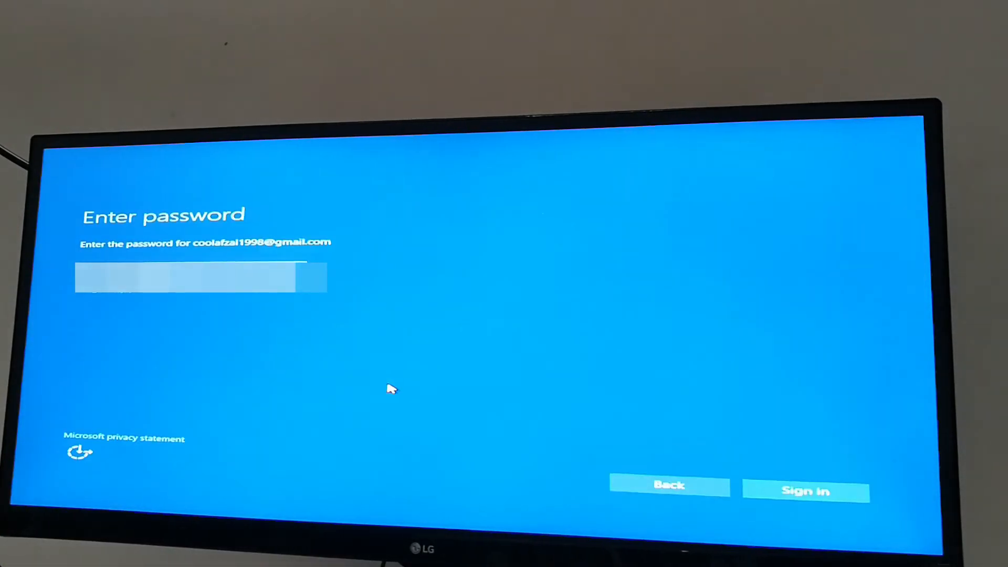
pyautogui.click(805, 490)
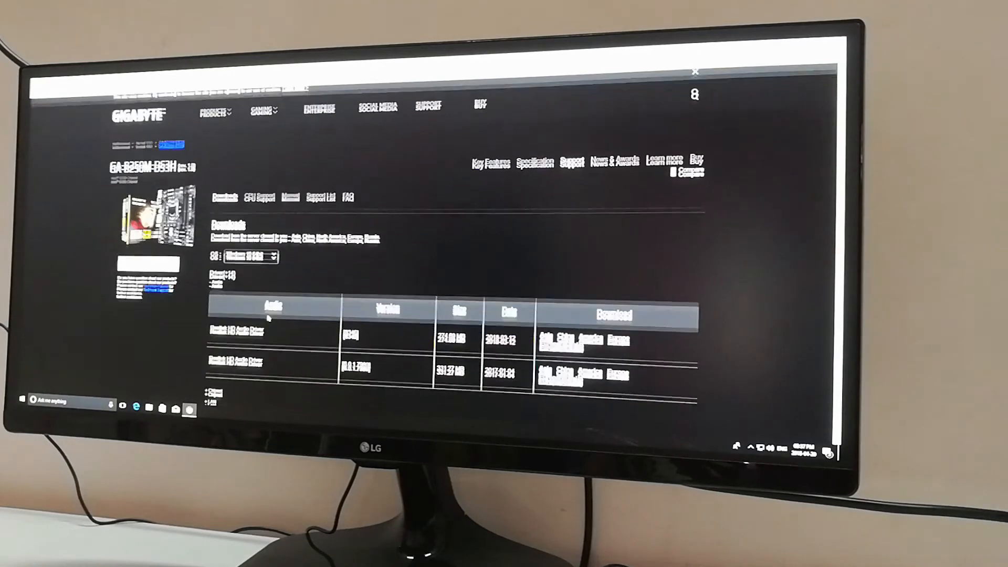
# Search the Gigabyte site for GTX 1060 from the GA-B250M-DS3H downloads page.
pyautogui.click(694, 105)
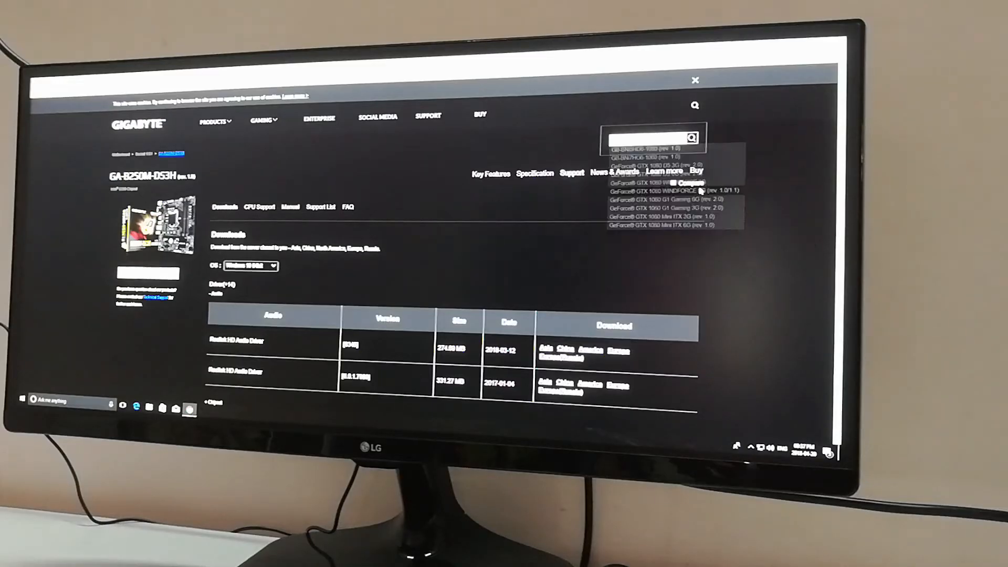
# Show the GeForce GTX 1060 WINDFORCE 6G VGA drivers for Windows 10.
pyautogui.click(655, 190)
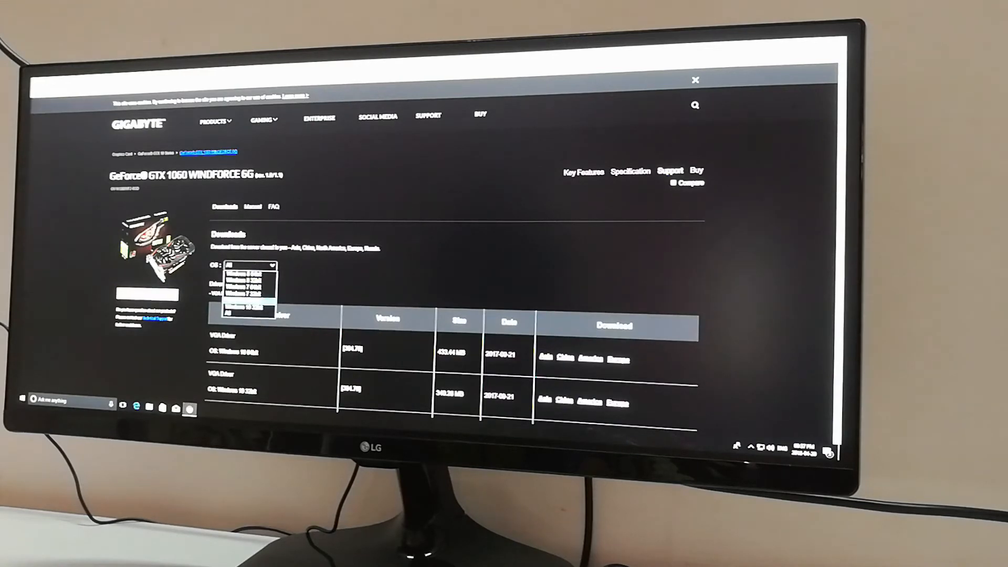
pyautogui.click(246, 290)
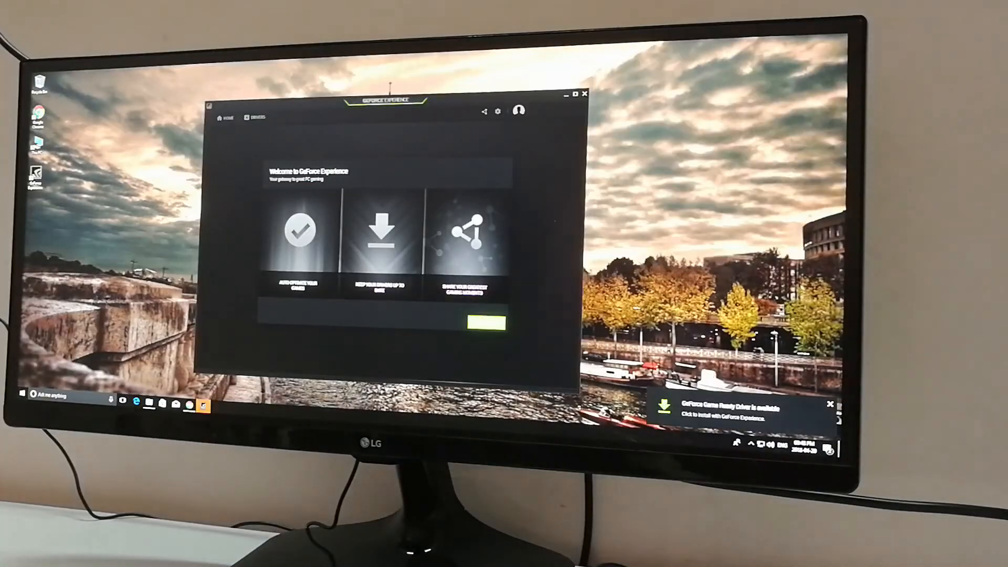
# Bring up Windows' installed-apps list from the Start button over the GeForce Experience welcome screen.
pyautogui.click(22, 392)
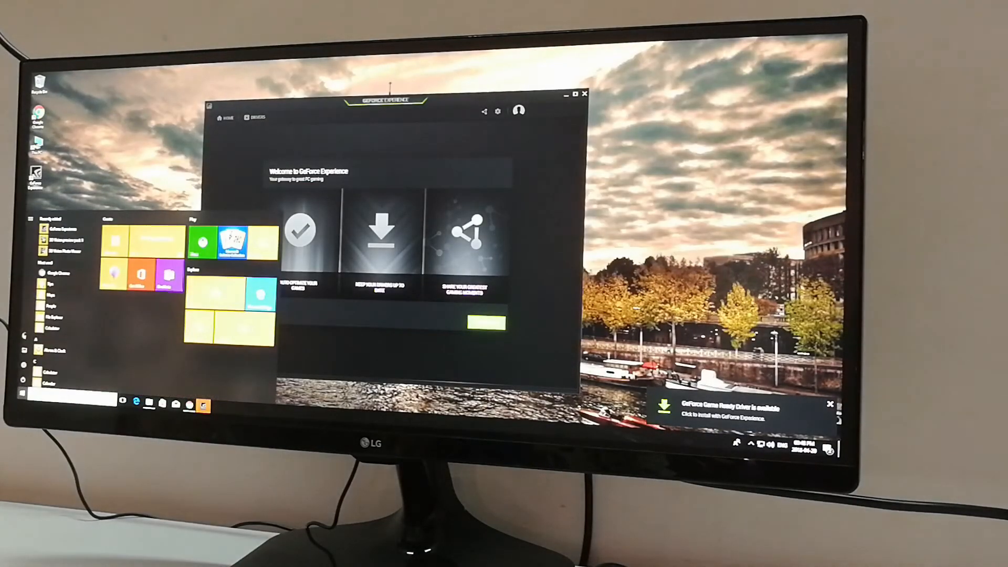